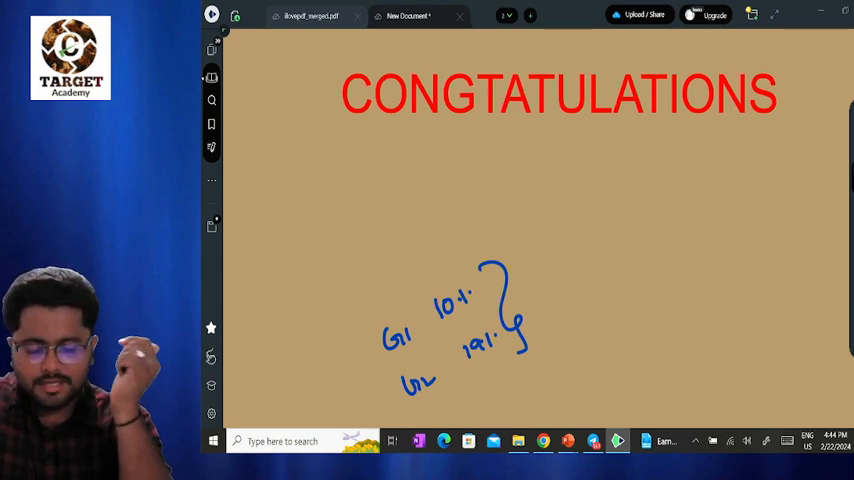
Draw a handwritten arrow and figure beside the bracketed group pass percentages
left_click_drag(525, 315, 555, 315)
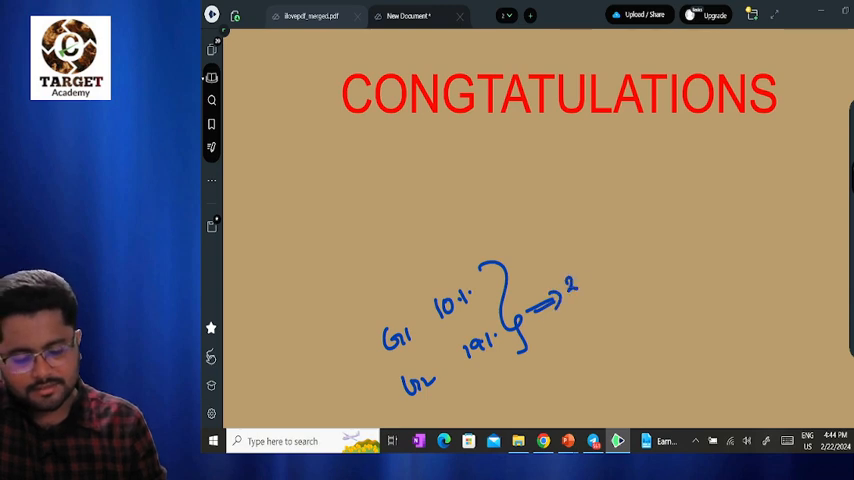
left_click_drag(570, 285, 630, 290)
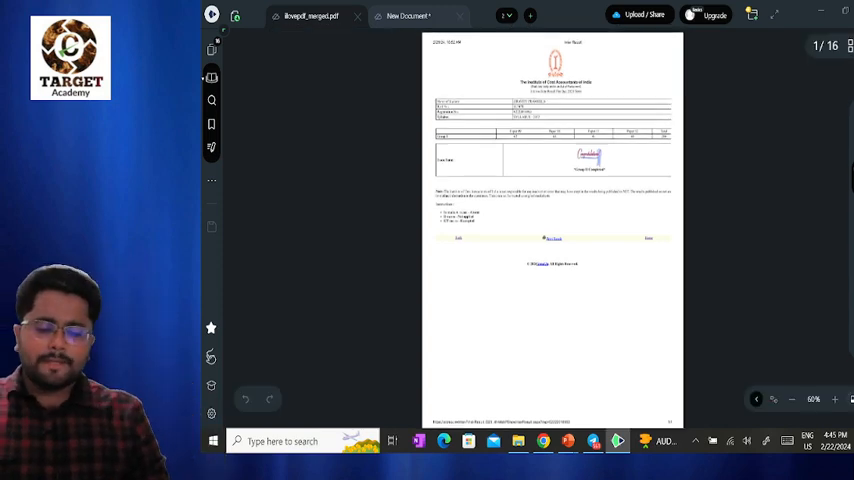
Zoom the merged PDF to about 126% and page through the student result cards
left_click(834, 399)
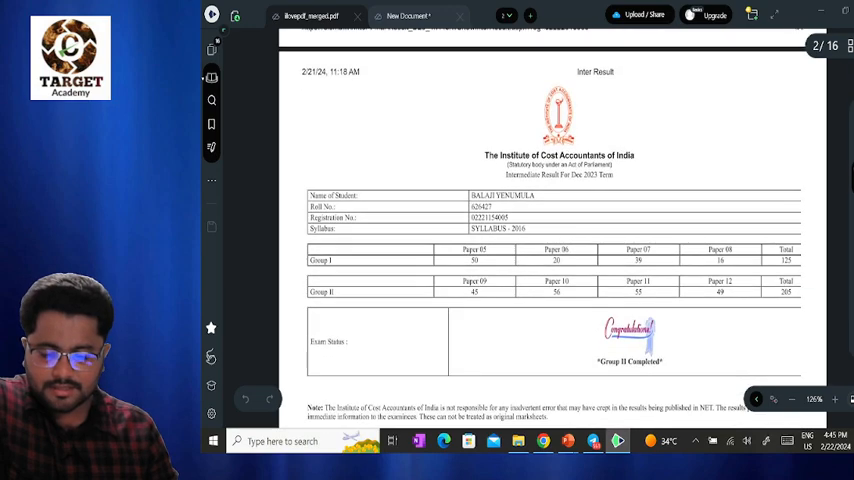
scroll("down", 3)
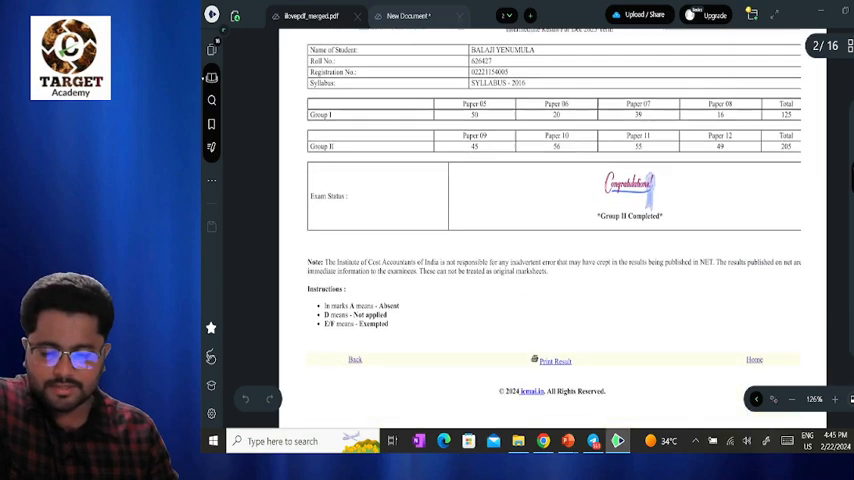
scroll("down", 3)
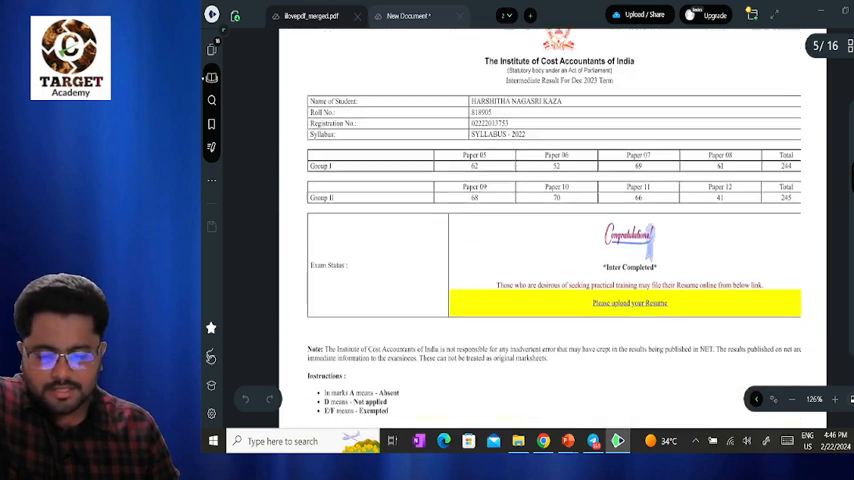
scroll("down", 3)
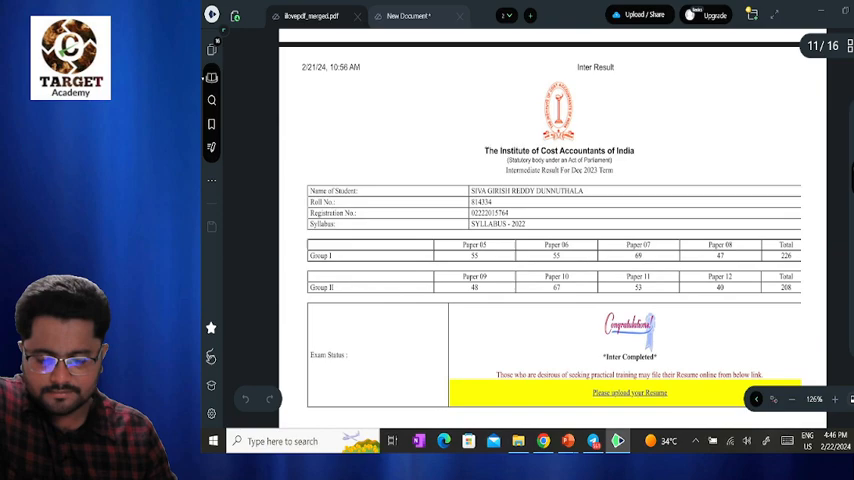
scroll("down", 3)
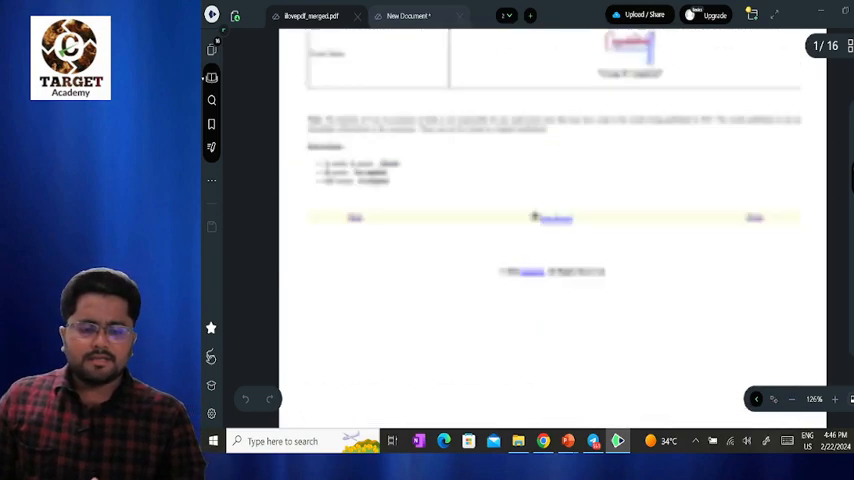
Scroll to page 2 to show the second student's card with Group II completed
scroll("down", 3)
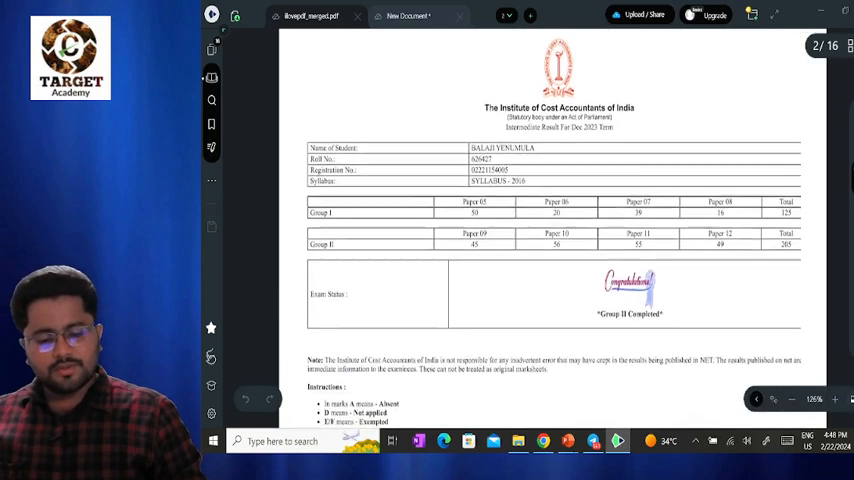
Scroll through pages 4–5 and later cards to the Group II-only completed card
scroll("down", 3)
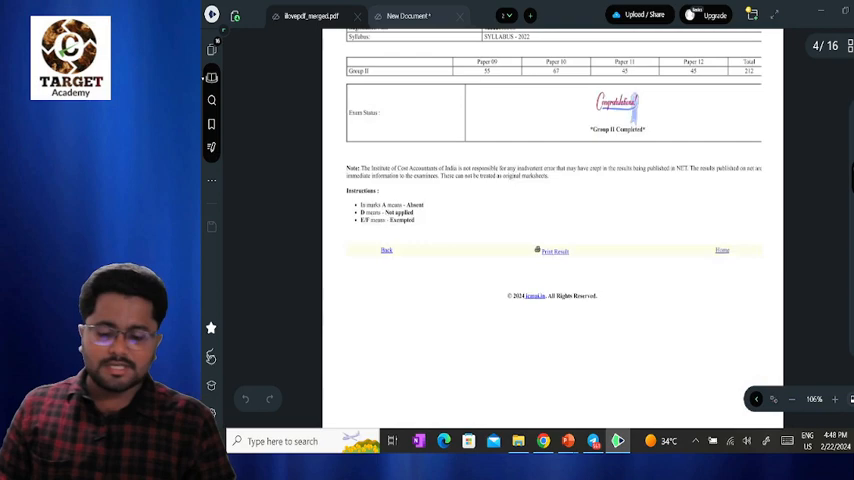
scroll("down", 3)
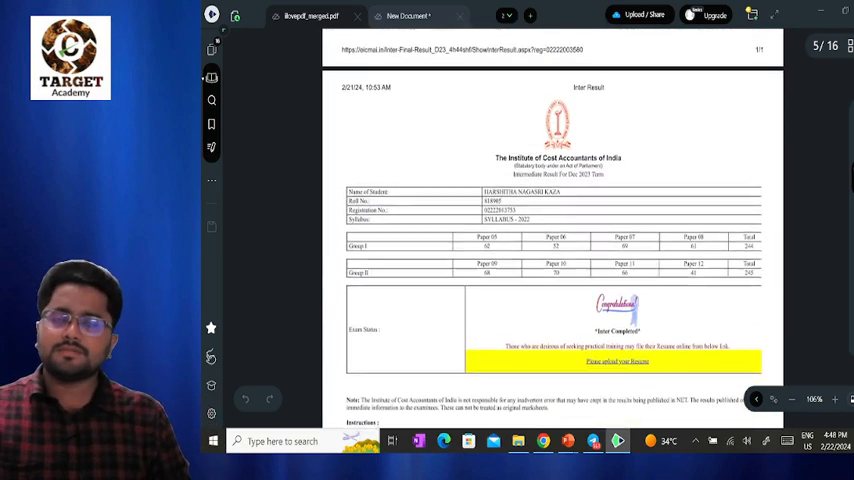
scroll("down", 3)
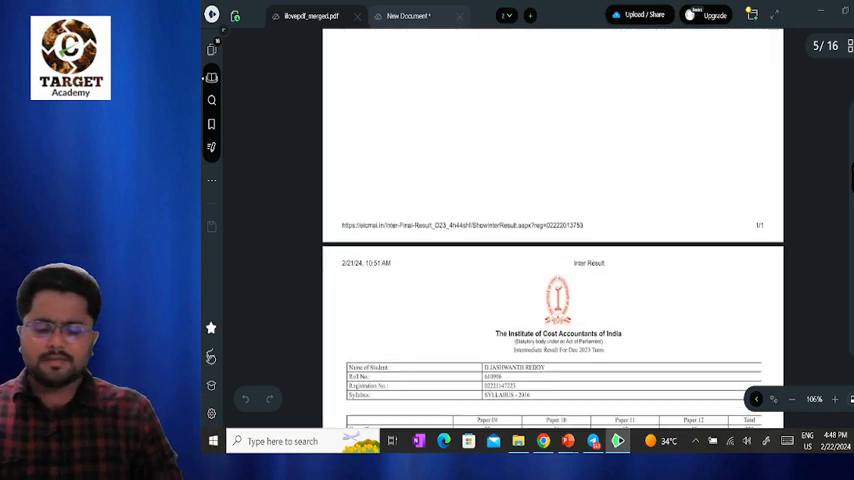
scroll("down", 3)
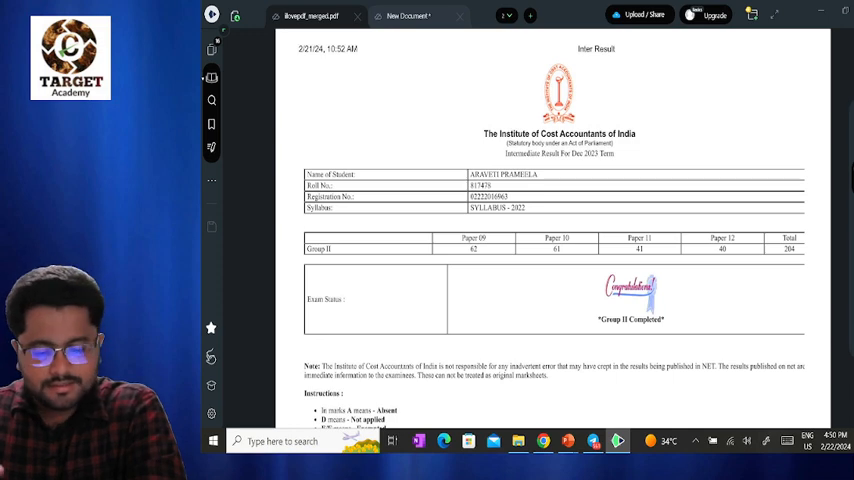
scroll("down", 3)
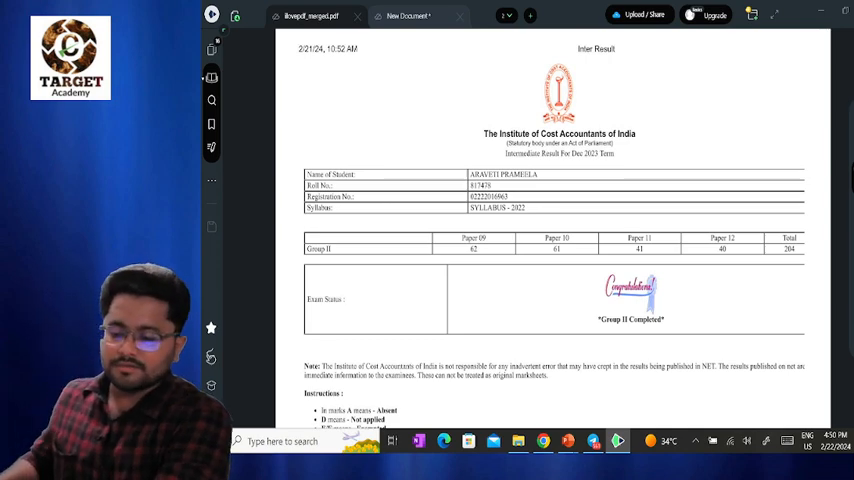
scroll("down", 3)
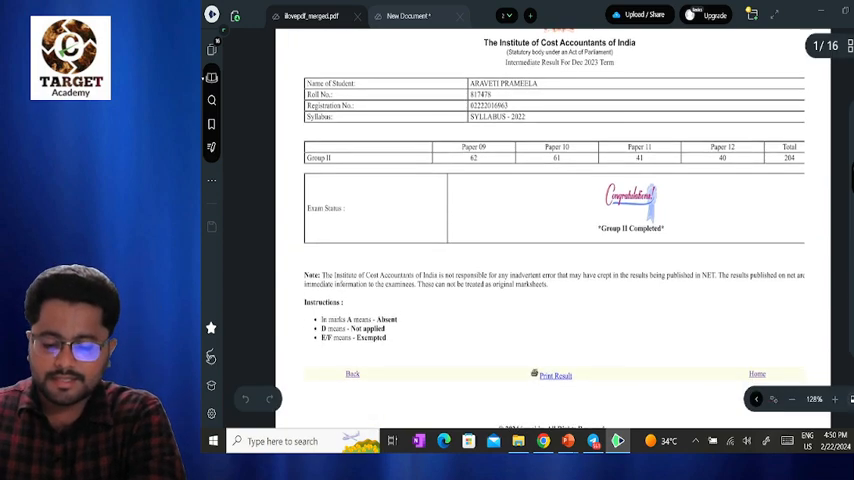